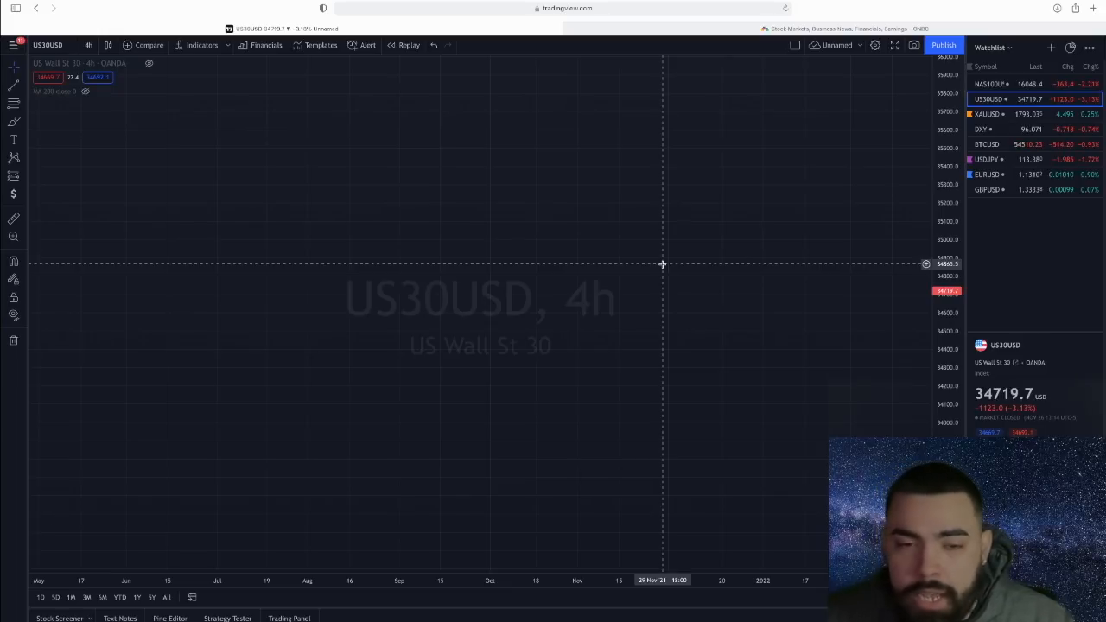
mouse_move(705, 84)
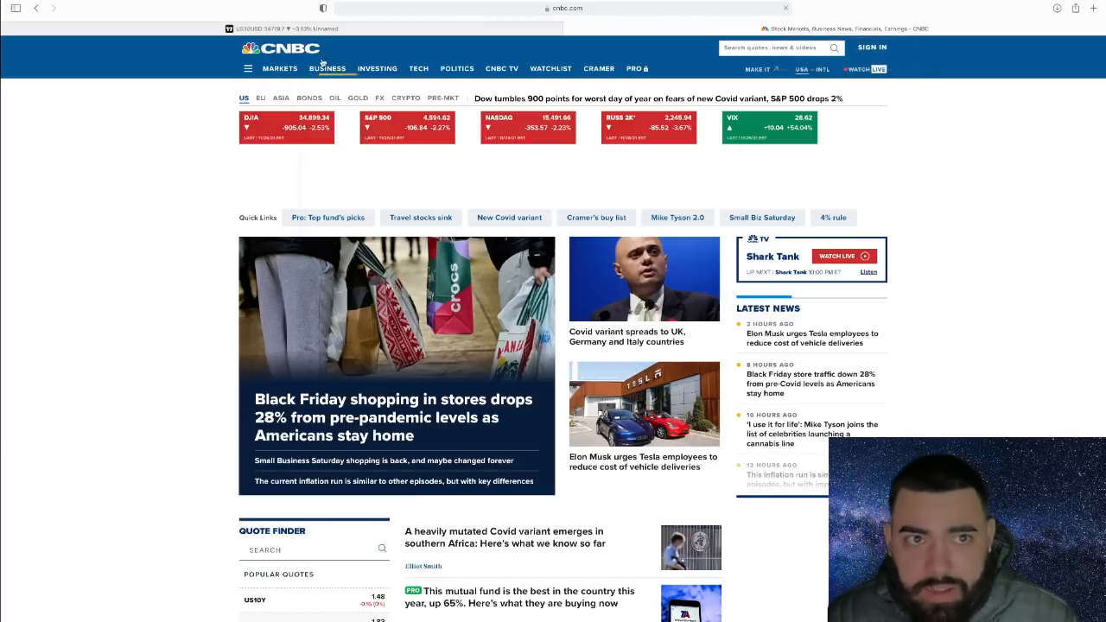
Step: Go to CNBC's U.S. Markets page via the Markets menu
click(279, 68)
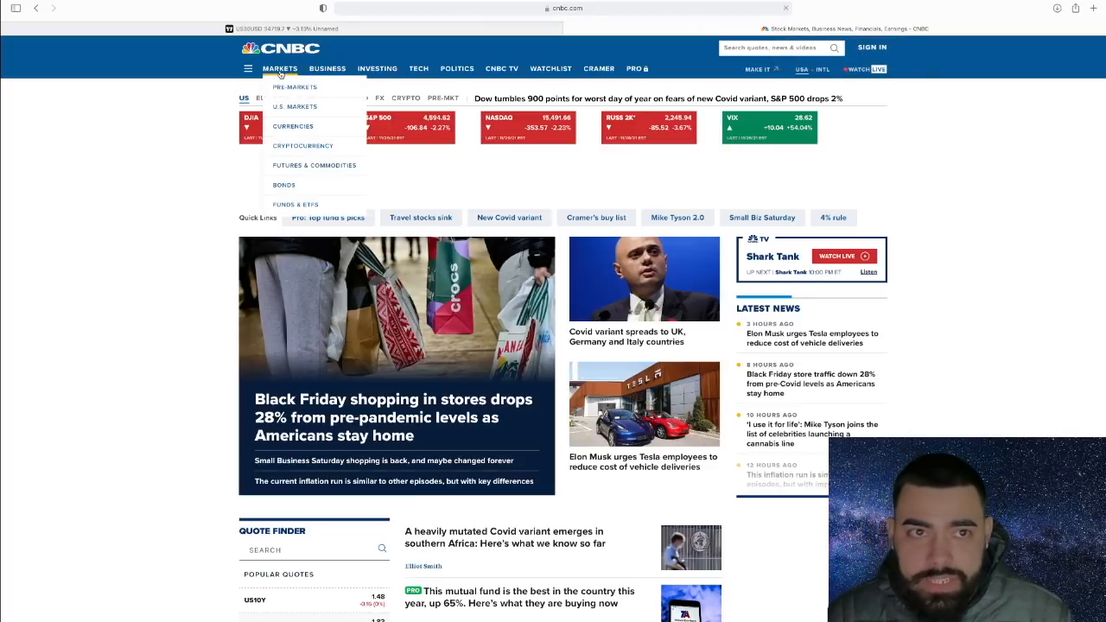
click(295, 106)
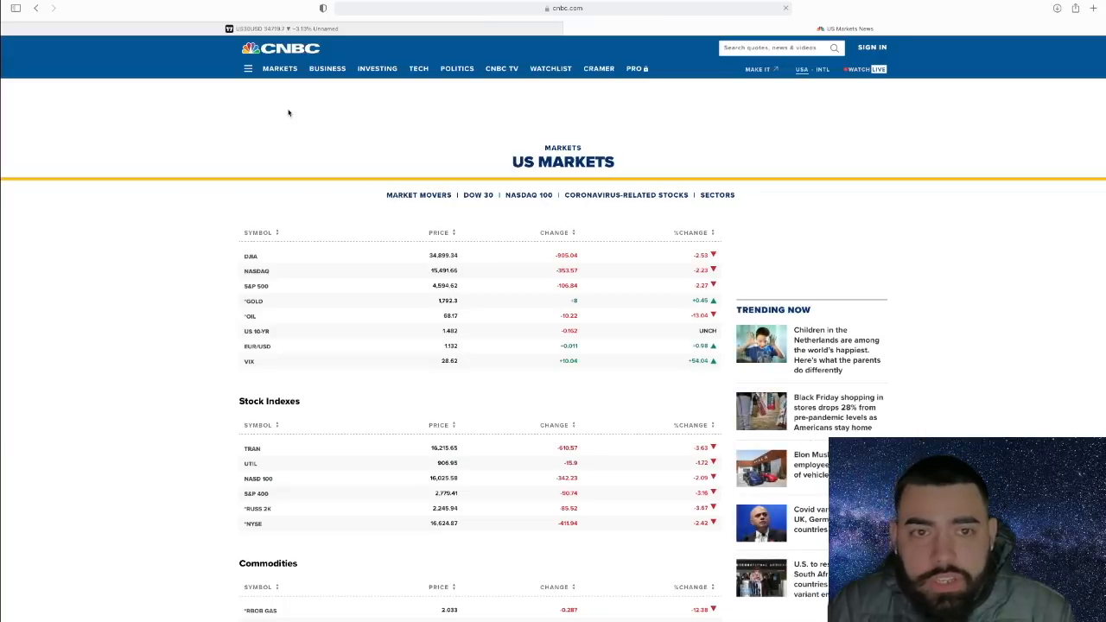
mouse_move(295, 113)
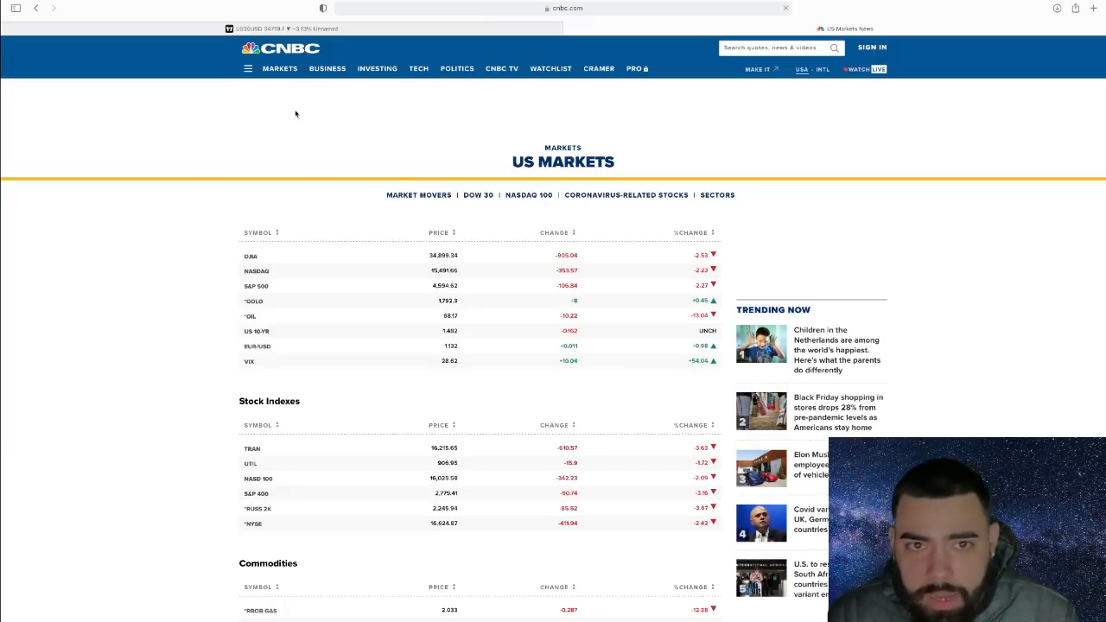
mouse_move(629, 207)
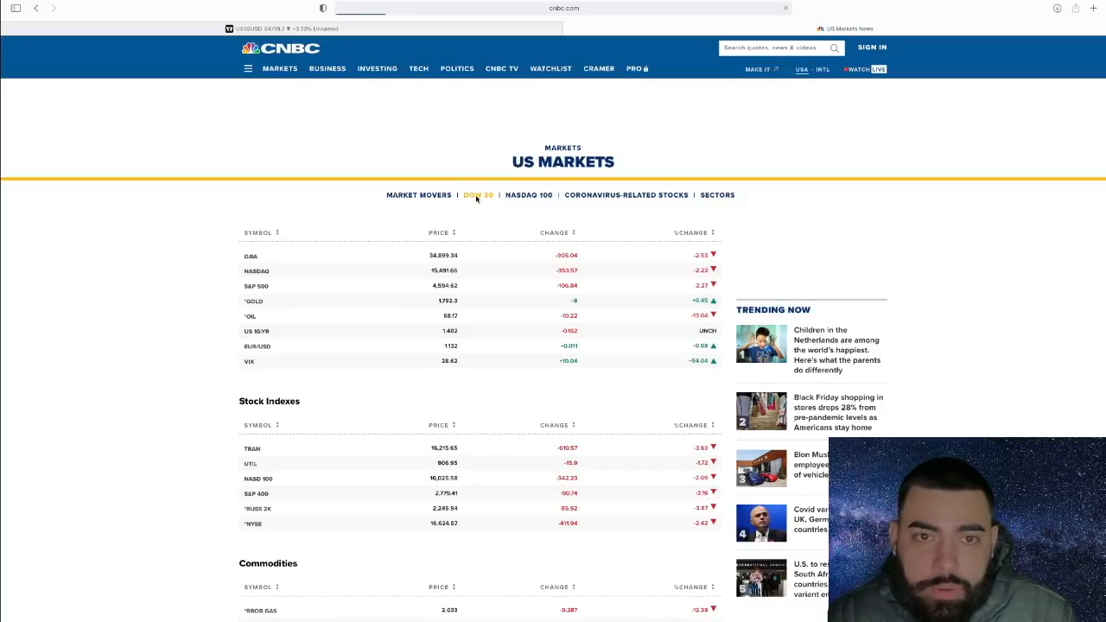
Step: Open the Dow 30 component table and scroll down to its chart
click(477, 195)
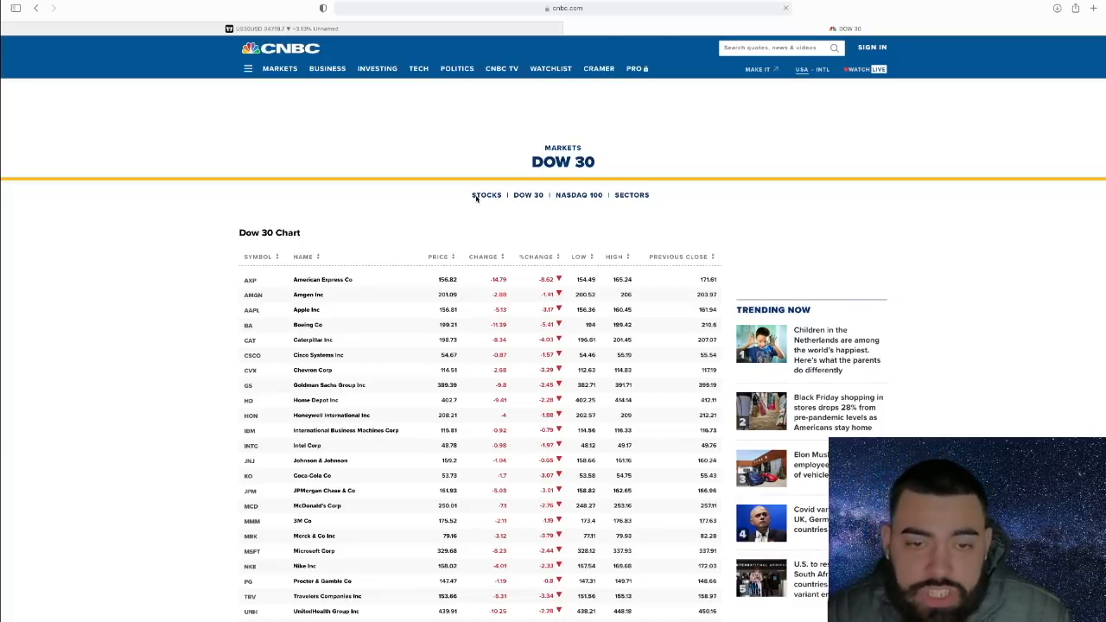
scroll(down, 3)
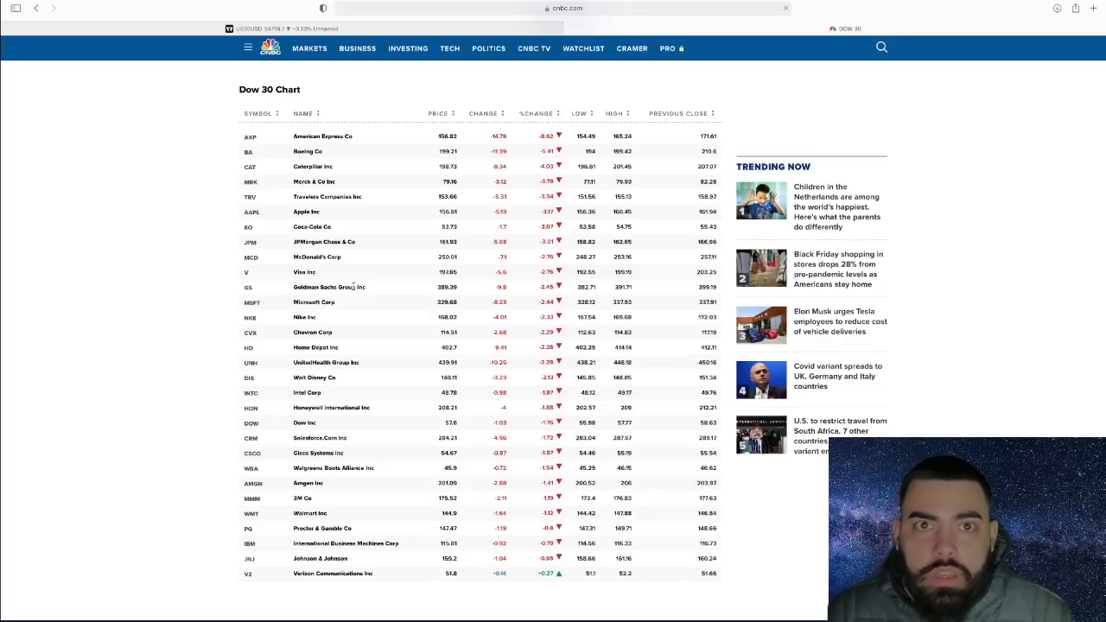
mouse_move(433, 300)
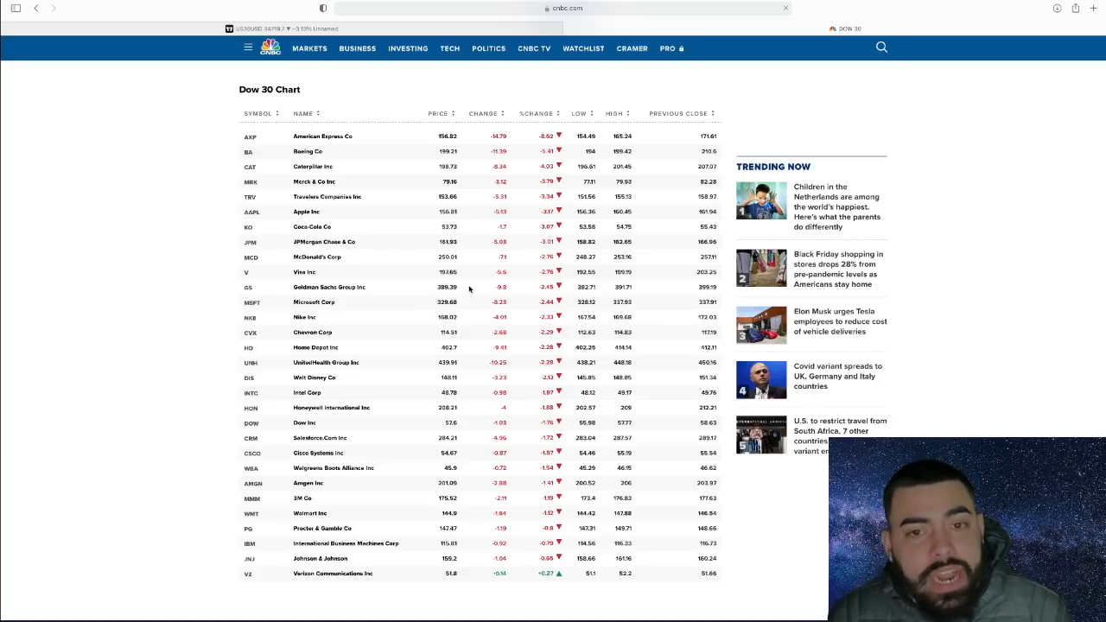
mouse_move(370, 336)
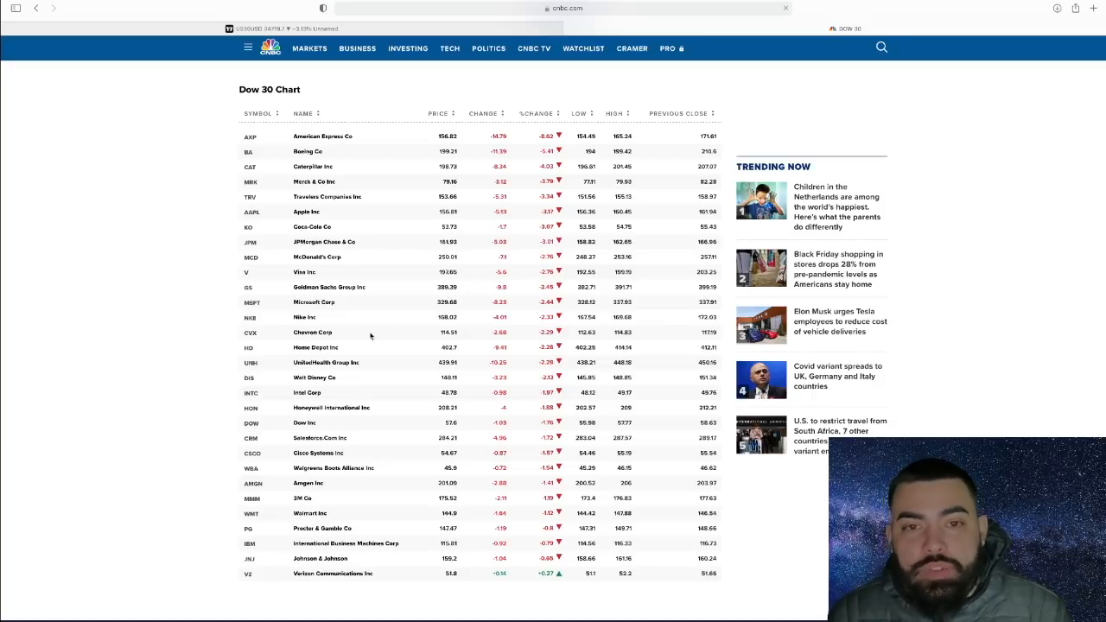
mouse_move(484, 315)
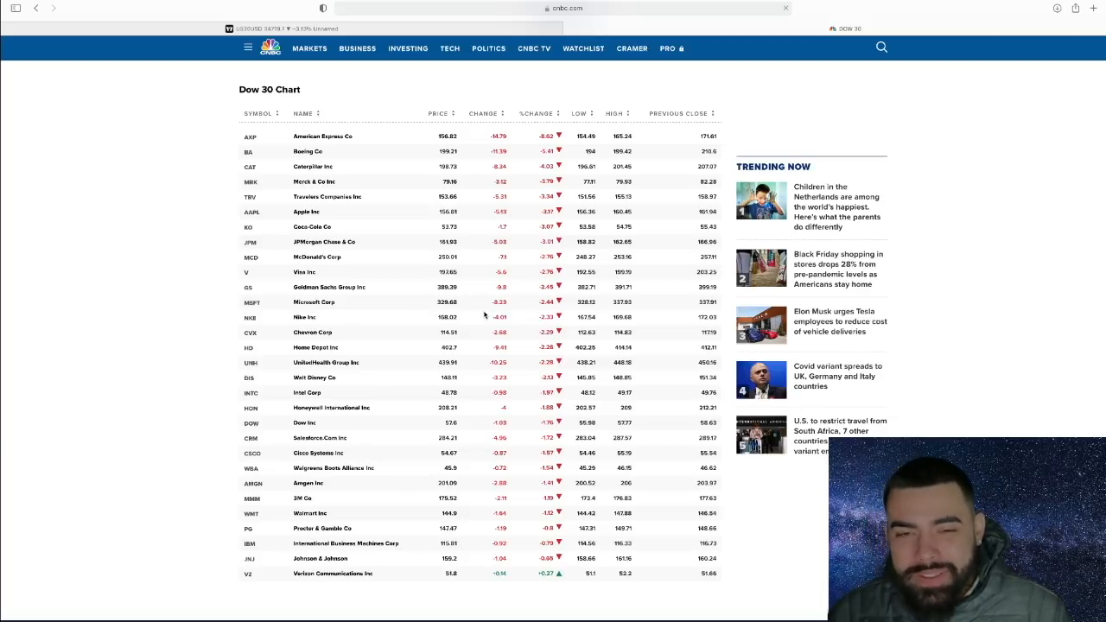
mouse_move(422, 283)
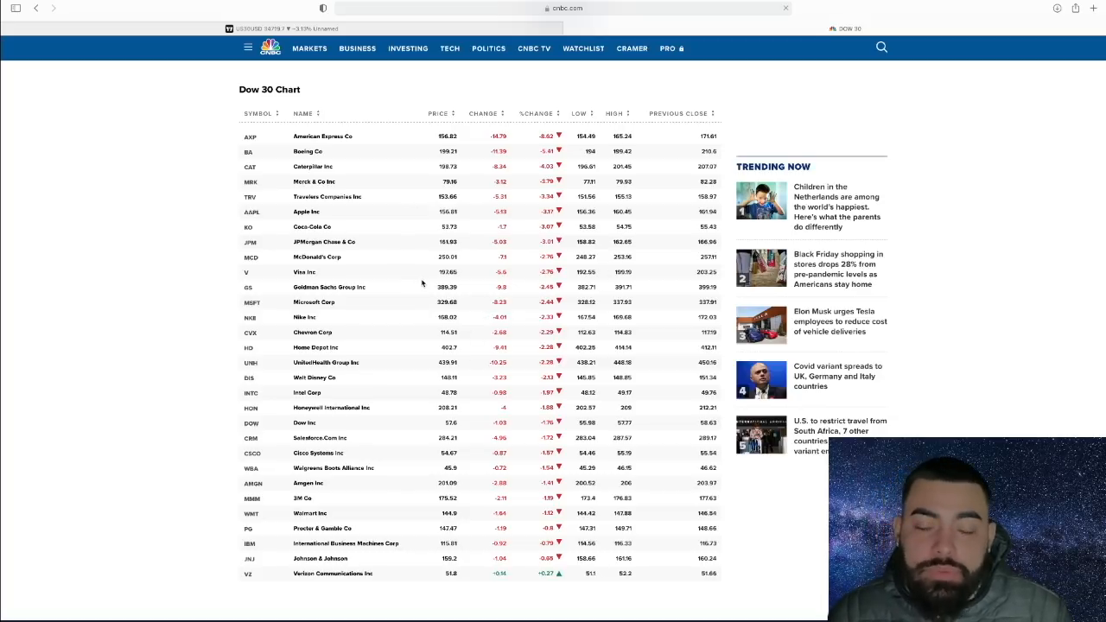
mouse_move(507, 547)
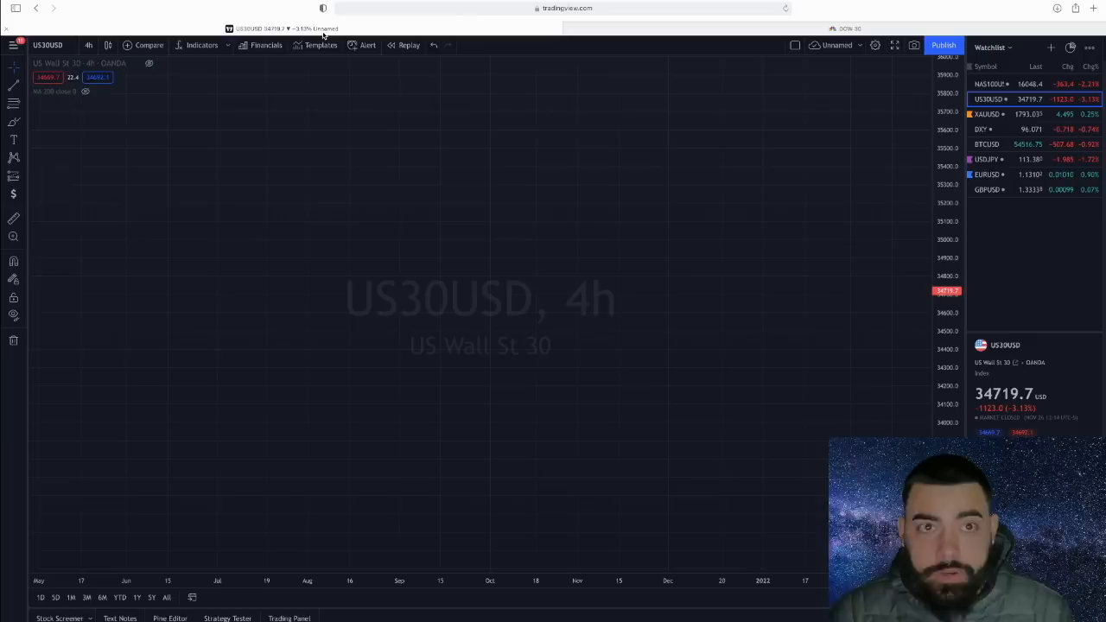
mouse_move(760, 81)
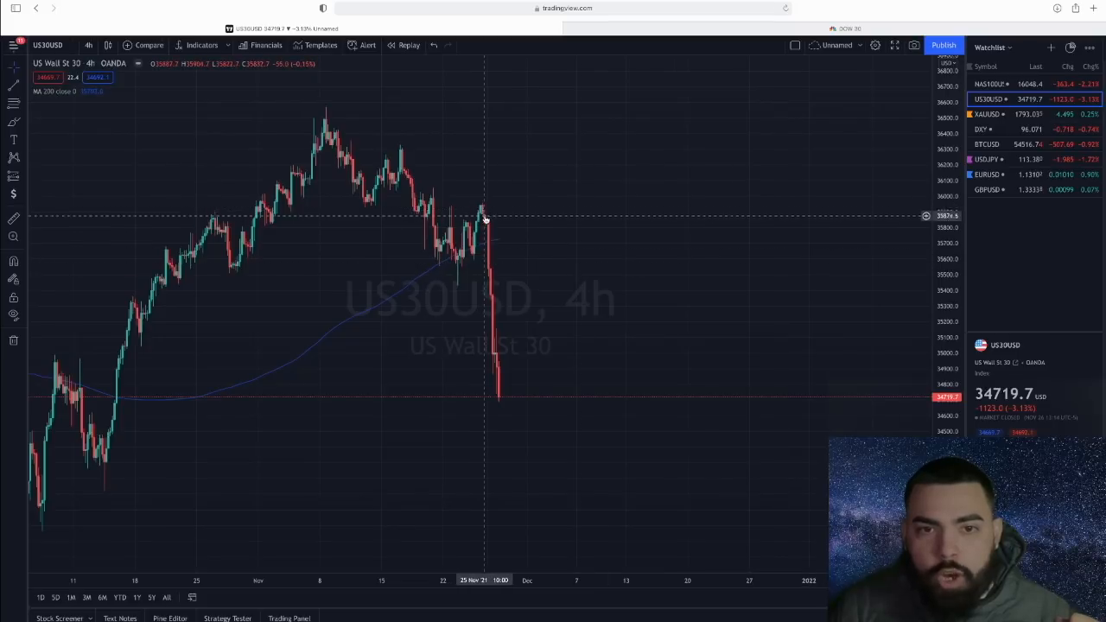
mouse_move(499, 265)
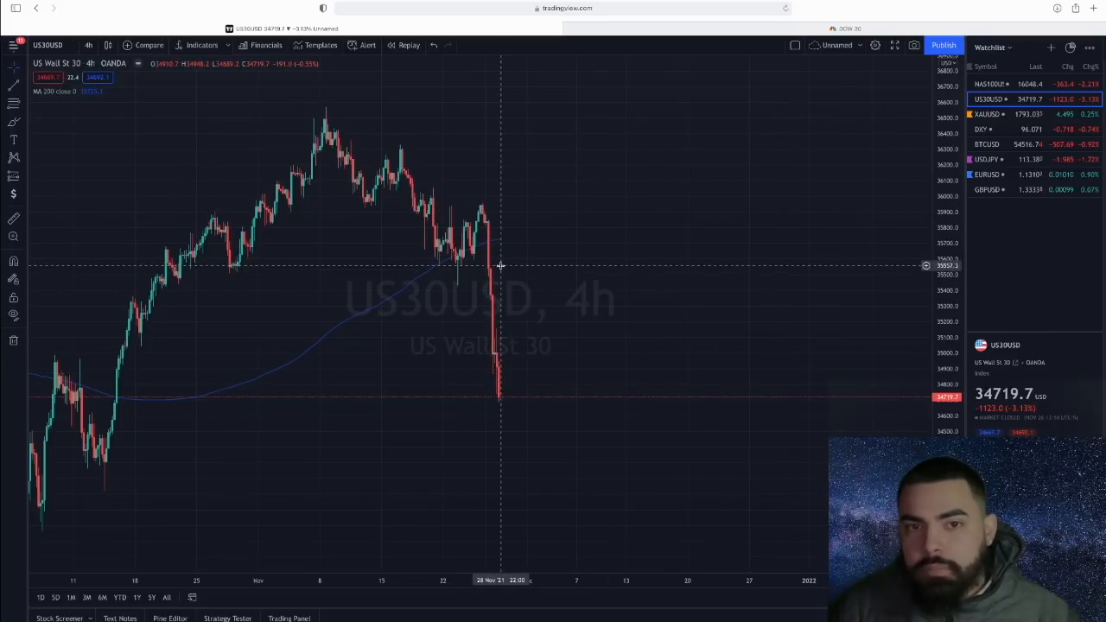
mouse_move(484, 210)
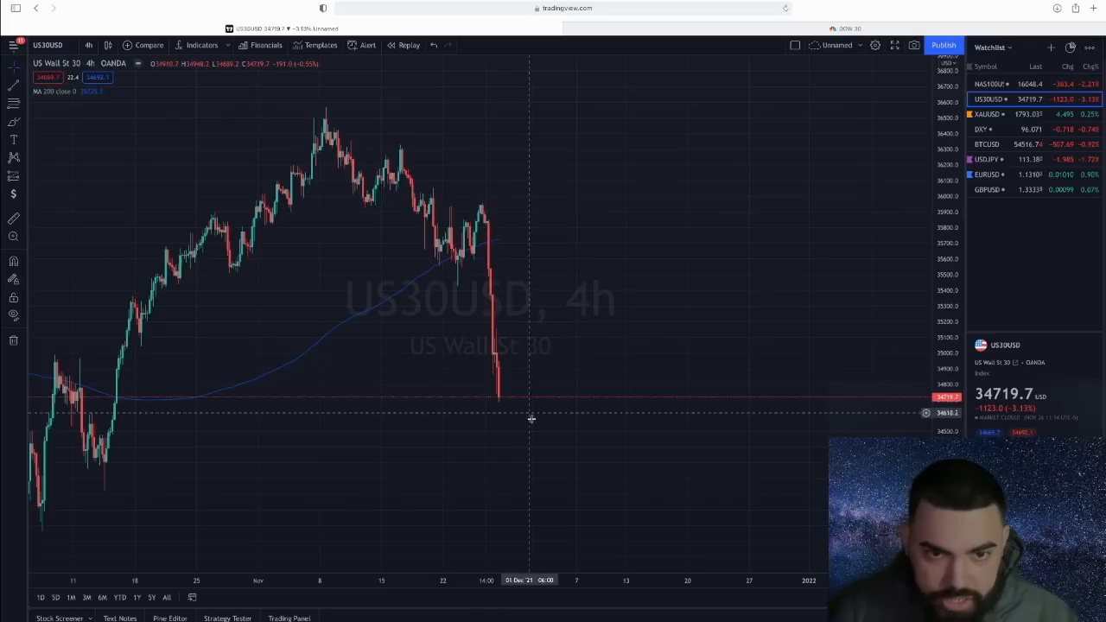
mouse_move(337, 118)
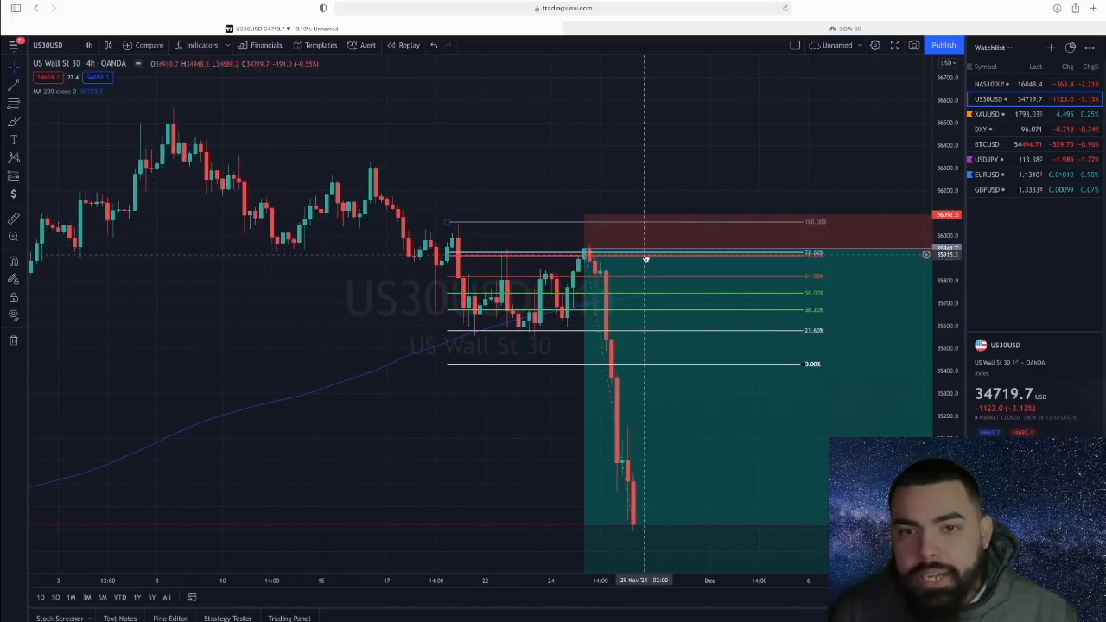
Step: Adjust the US30USD chart view to show the Fibonacci retracement and short position
click(13, 139)
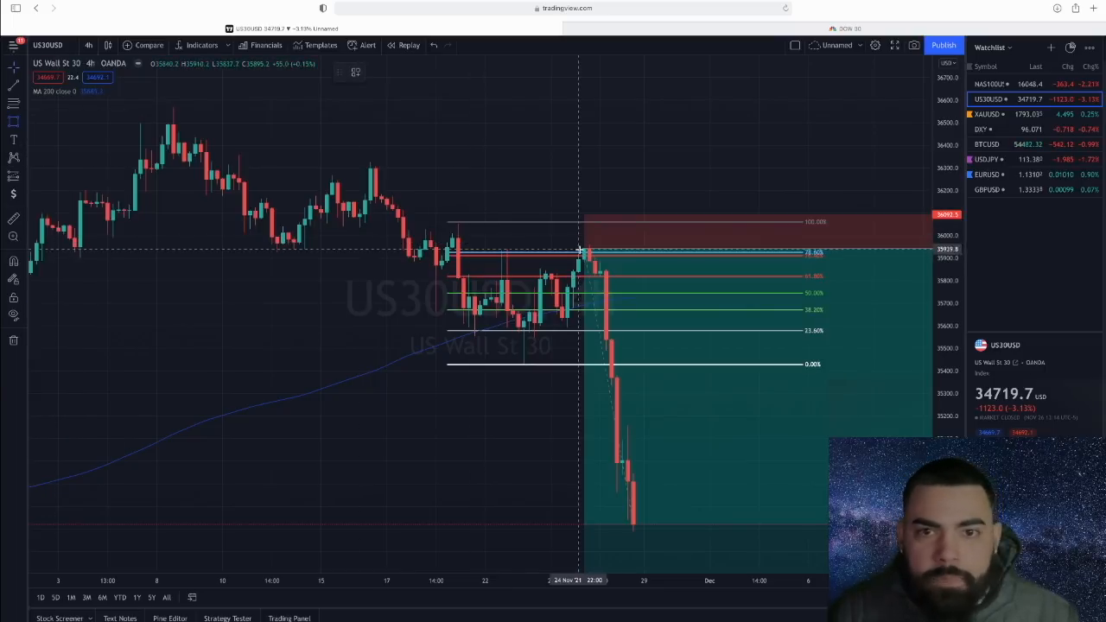
mouse_move(705, 159)
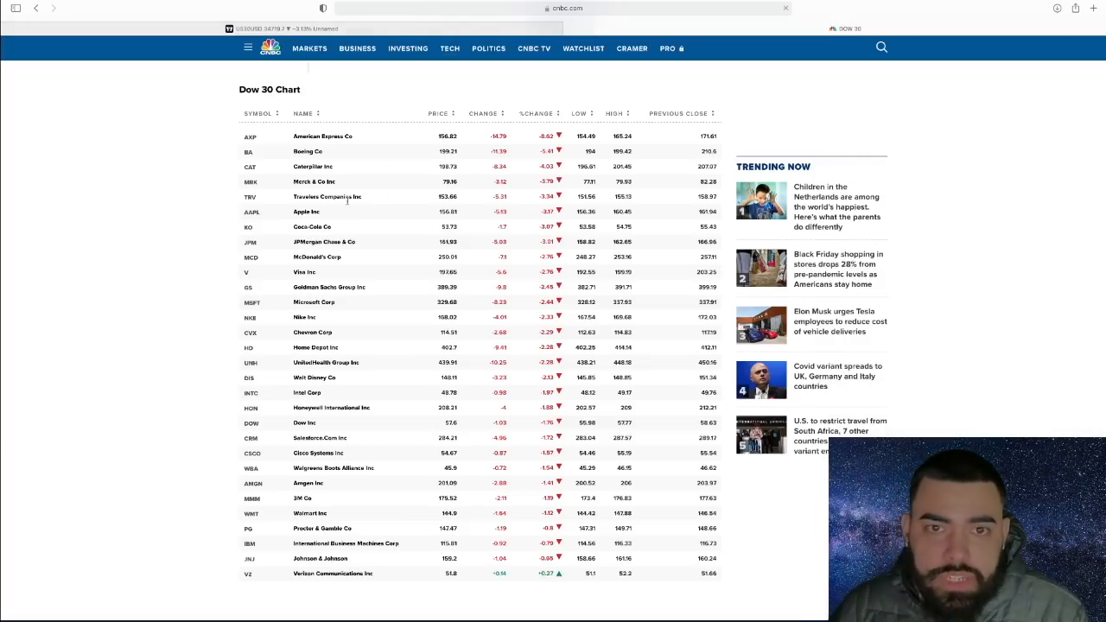
click(567, 8)
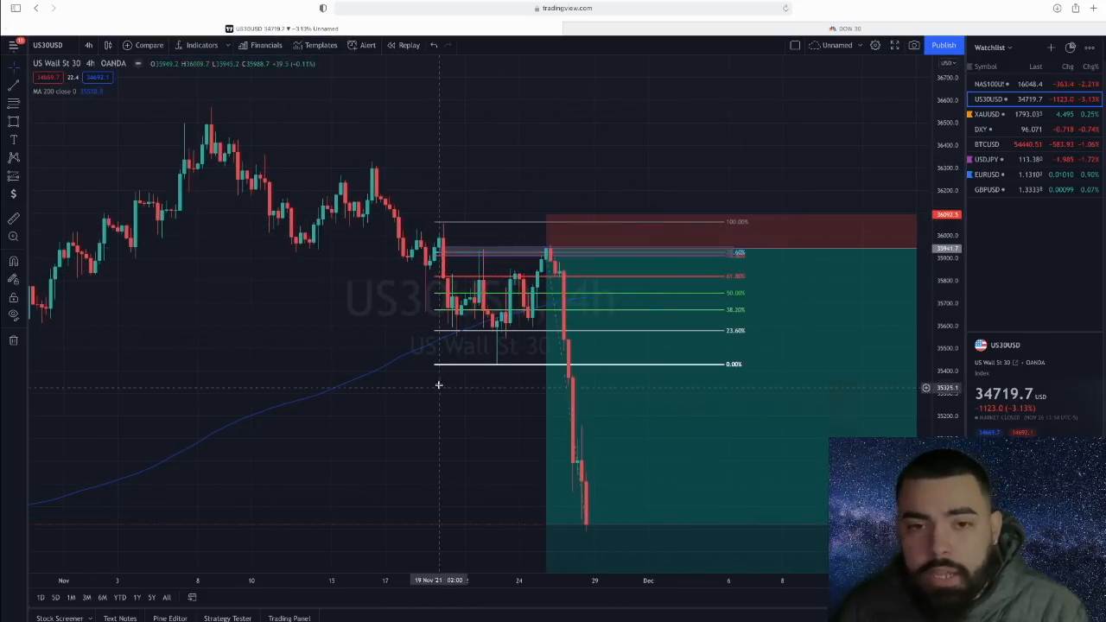
mouse_move(548, 250)
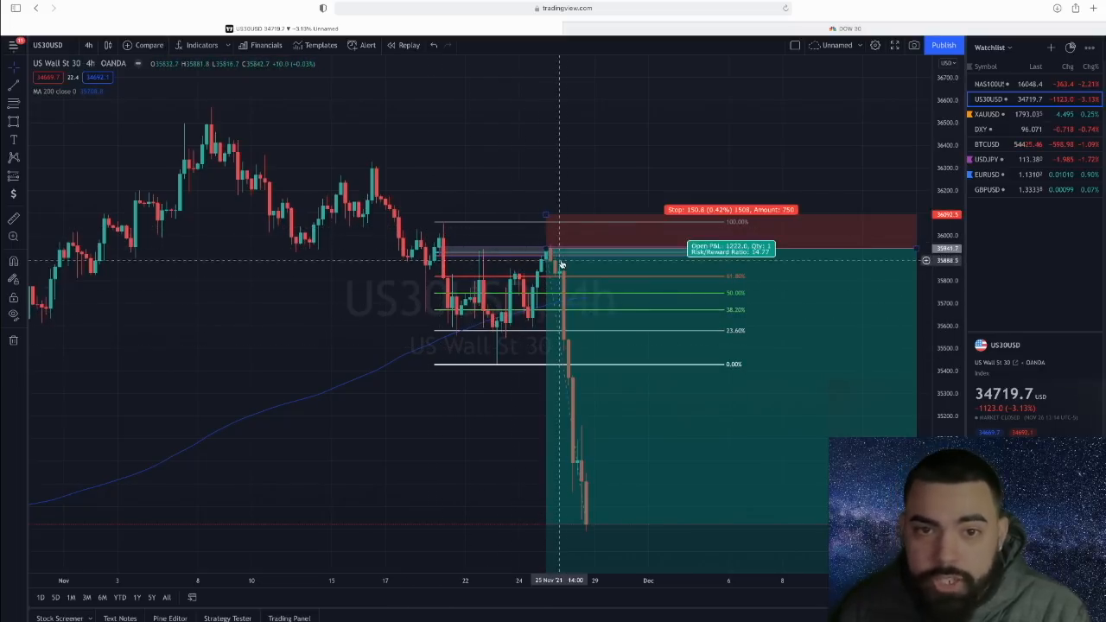
mouse_move(644, 253)
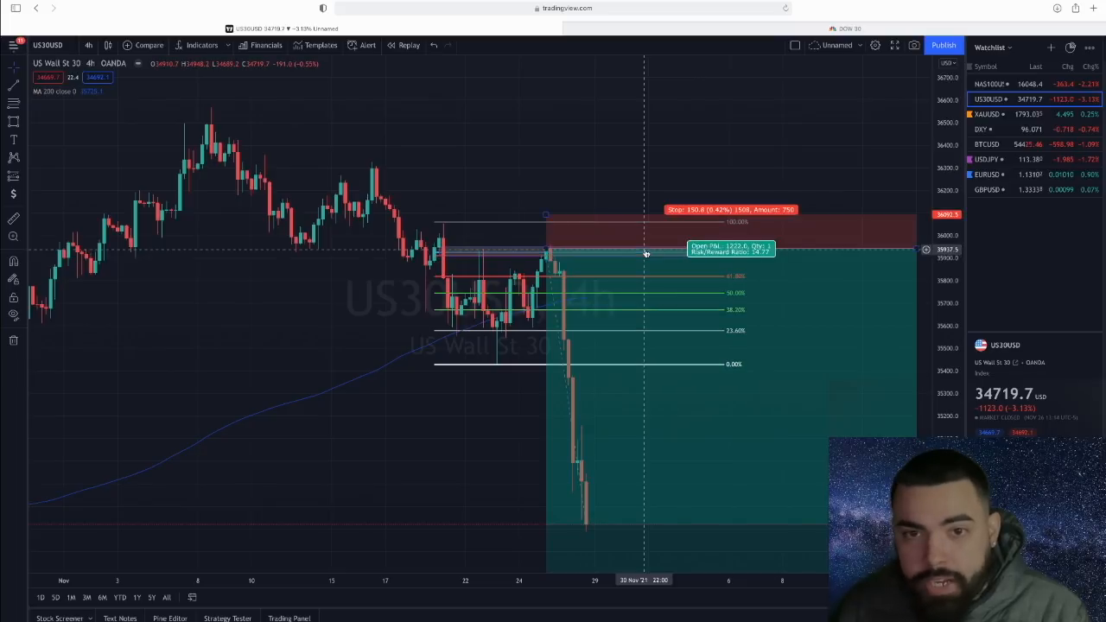
mouse_move(555, 217)
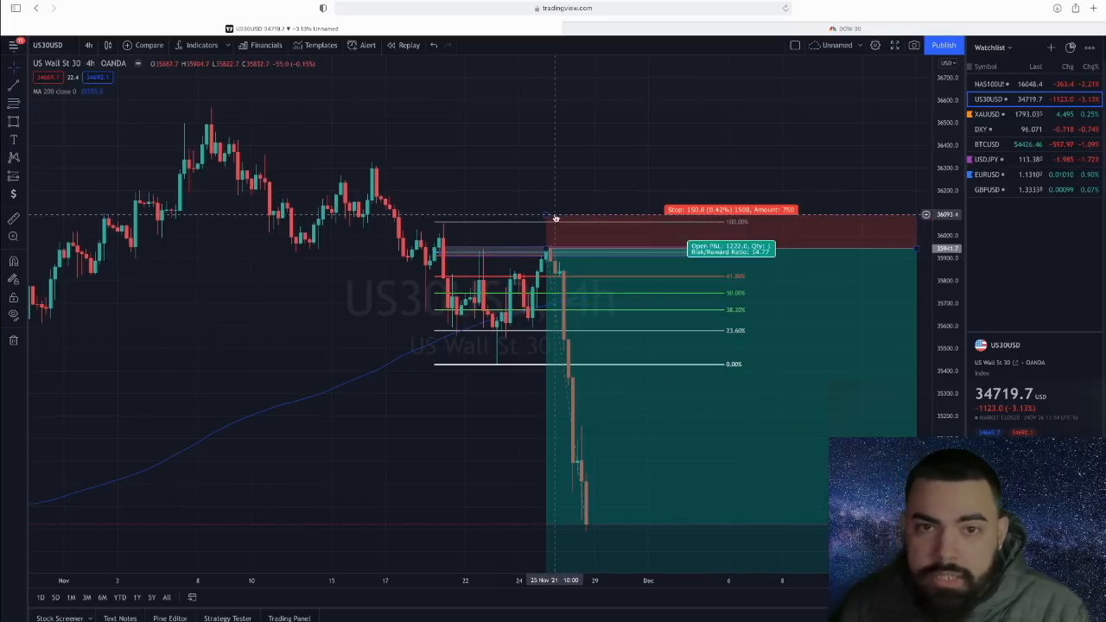